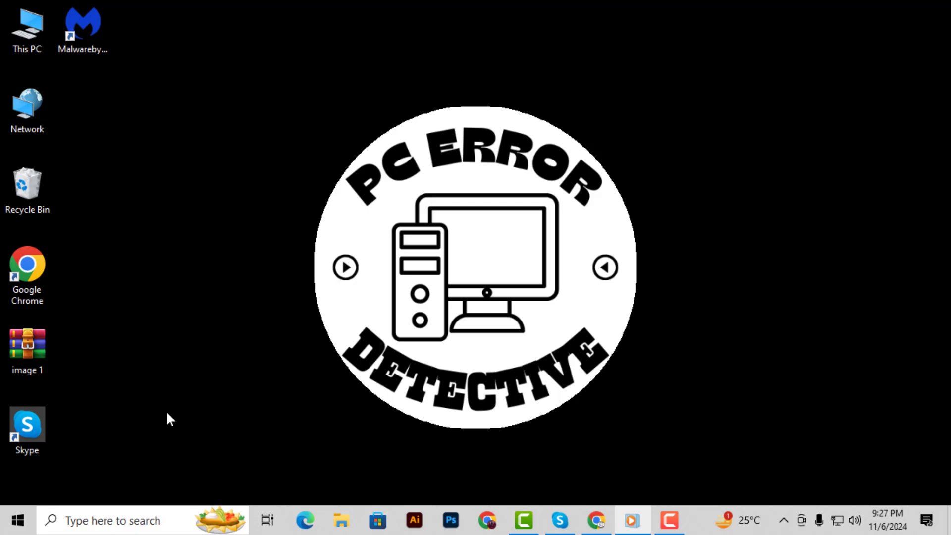
mouse_move(60, 482)
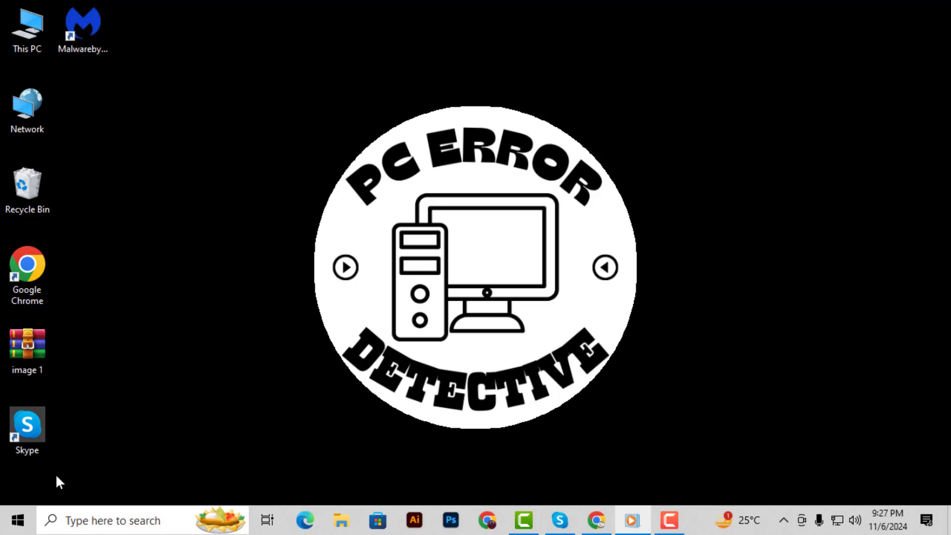
Open the system shortcut menu and approve PowerShell running as administrator
right_click(17, 520)
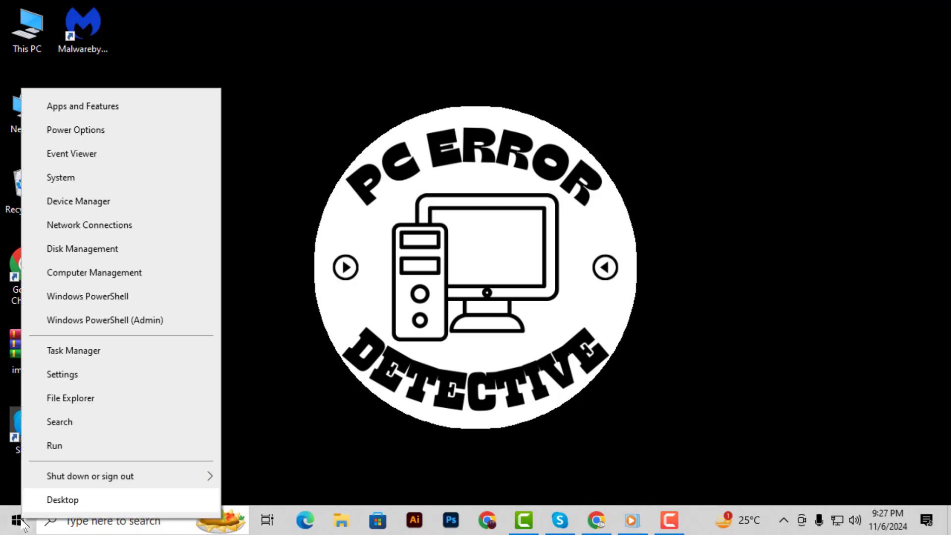
mouse_move(104, 321)
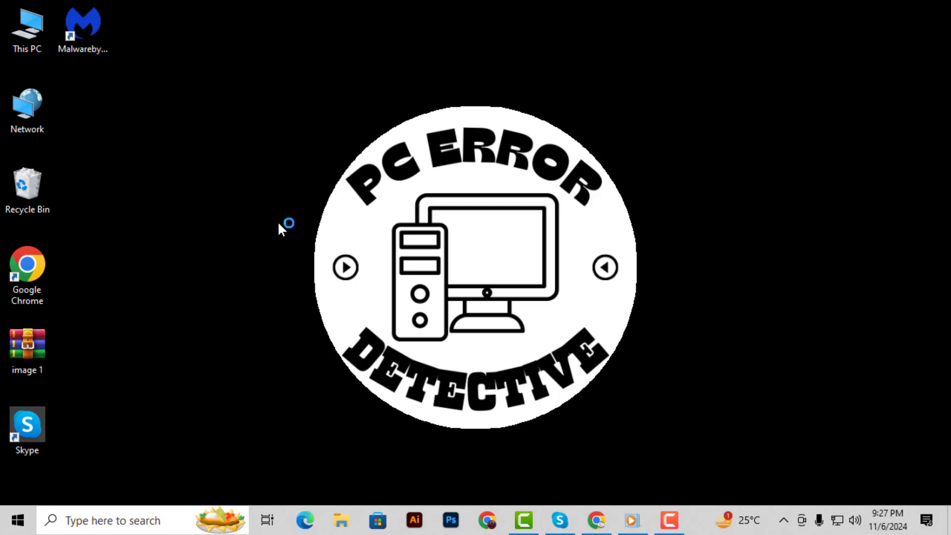
mouse_move(408, 354)
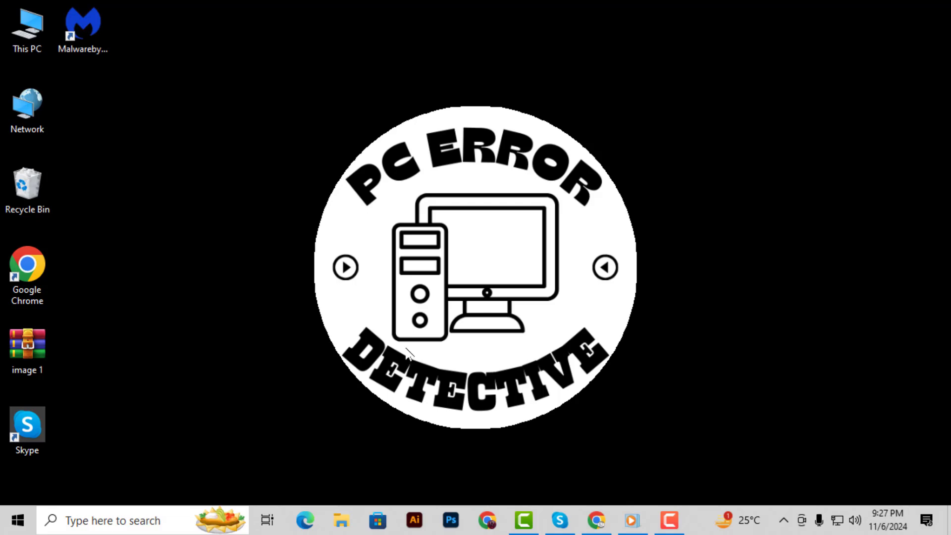
mouse_move(378, 141)
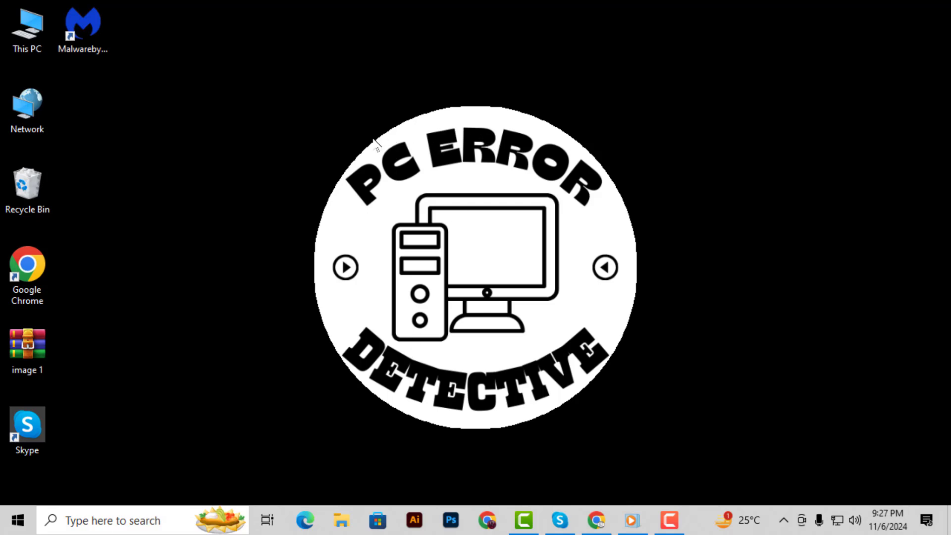
click(678, 519)
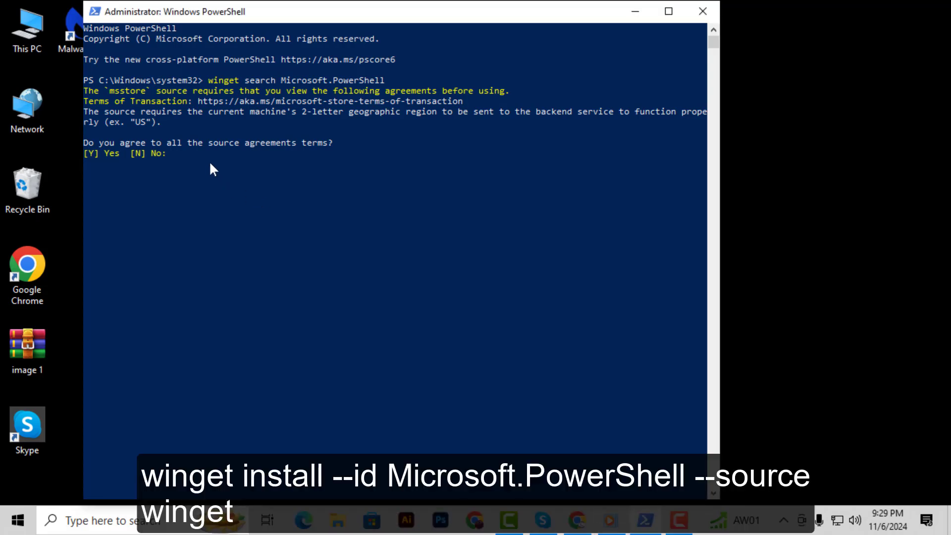
Enter 'winget install --id Microsoft.PowerShell --source winget' at the agreements prompt
text(winget install --id Microsoft.PowerShell --source winget)
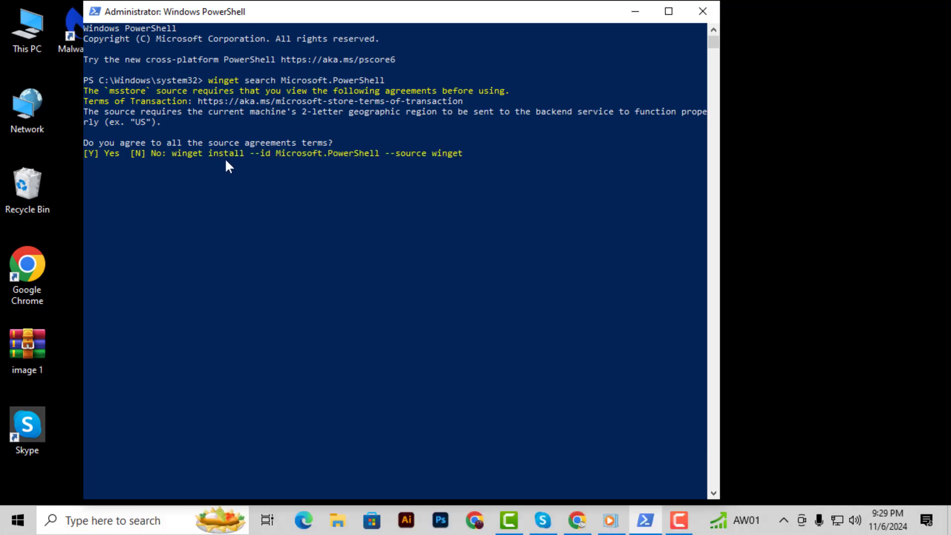
key(enter)
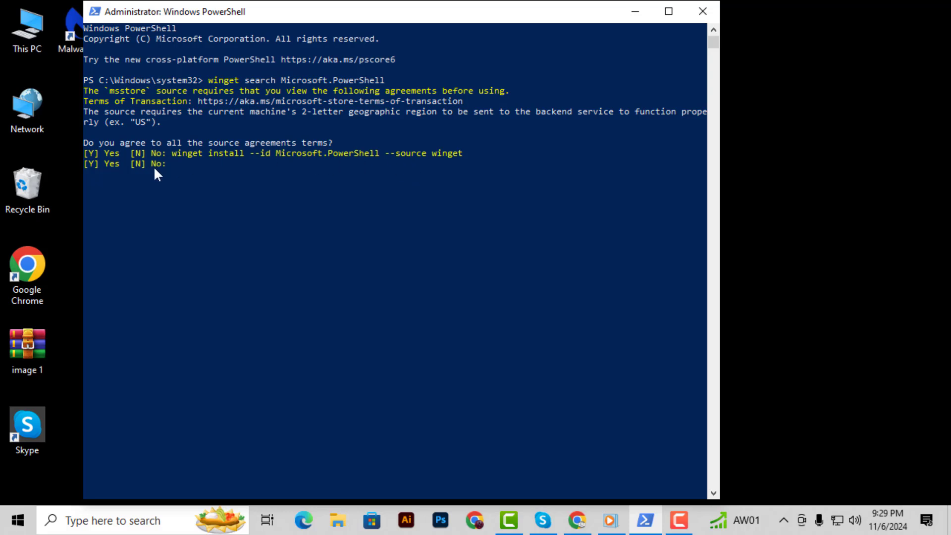
mouse_move(280, 184)
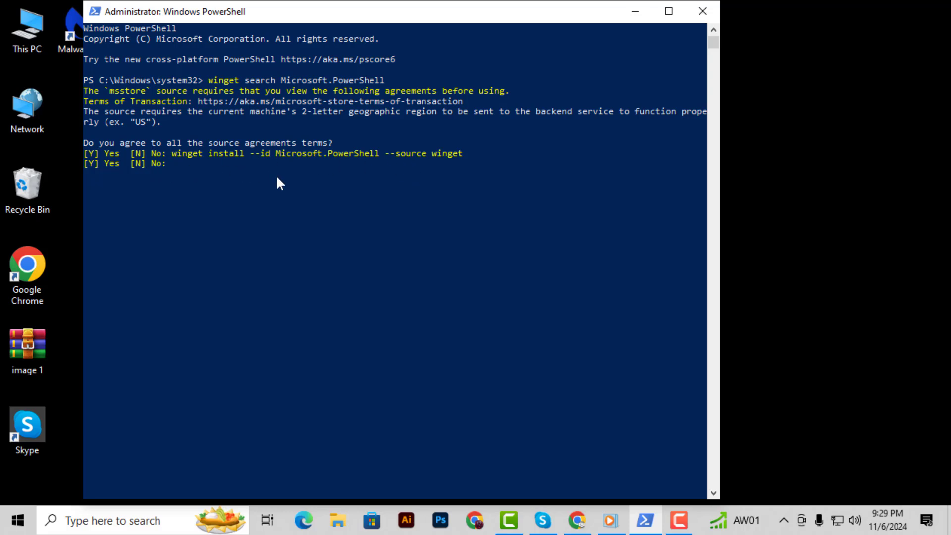